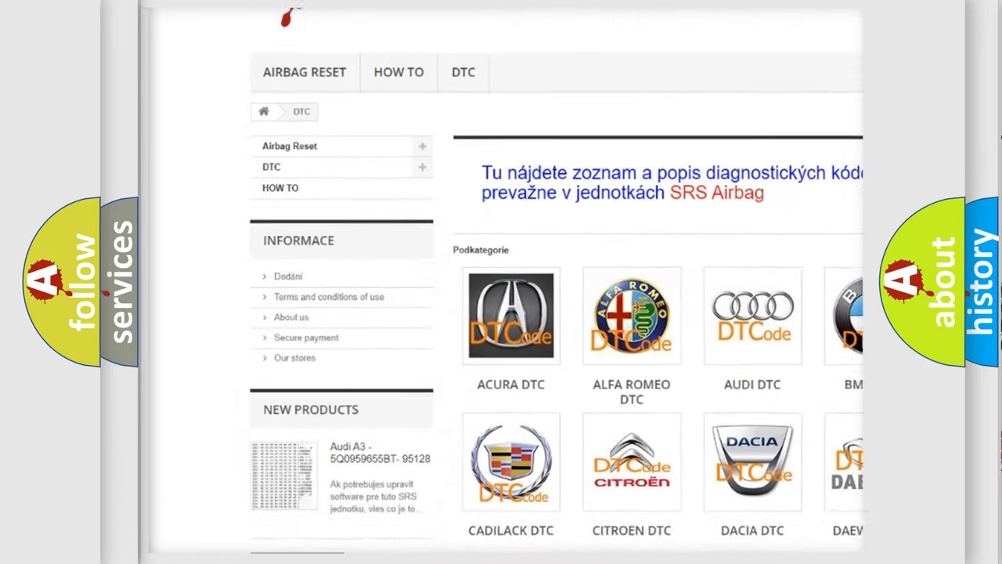
pyautogui.scroll(-3)
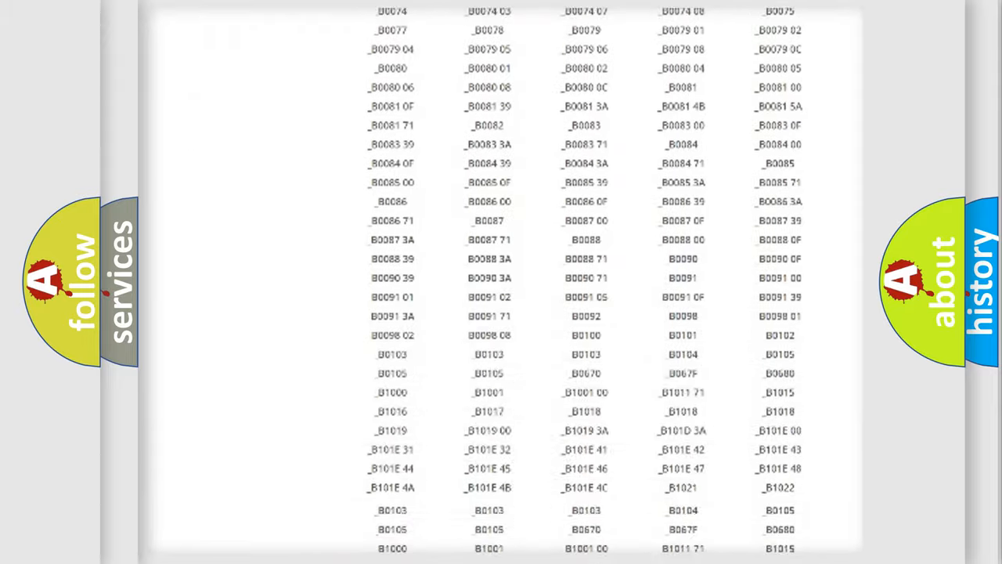
pyautogui.scroll(-3)
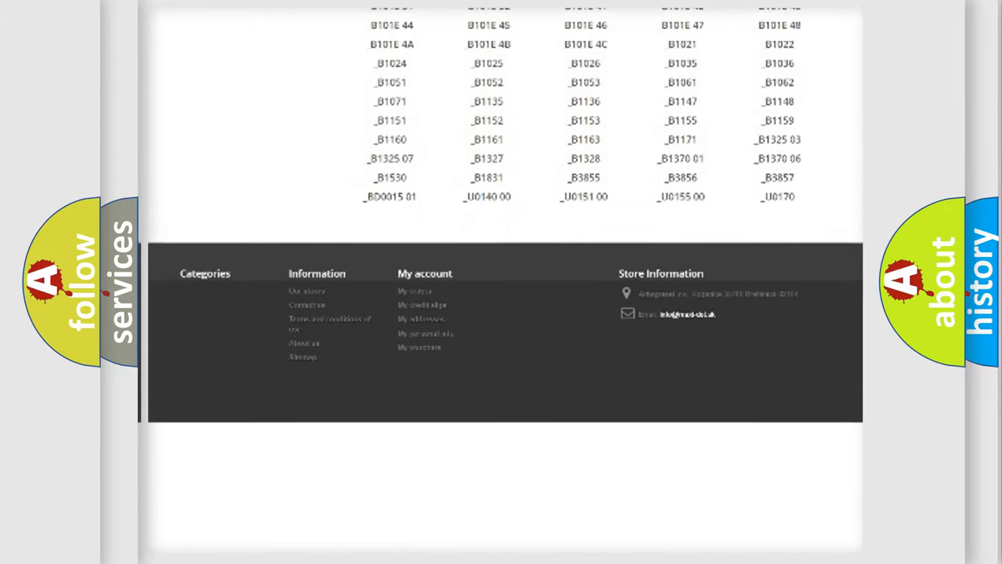